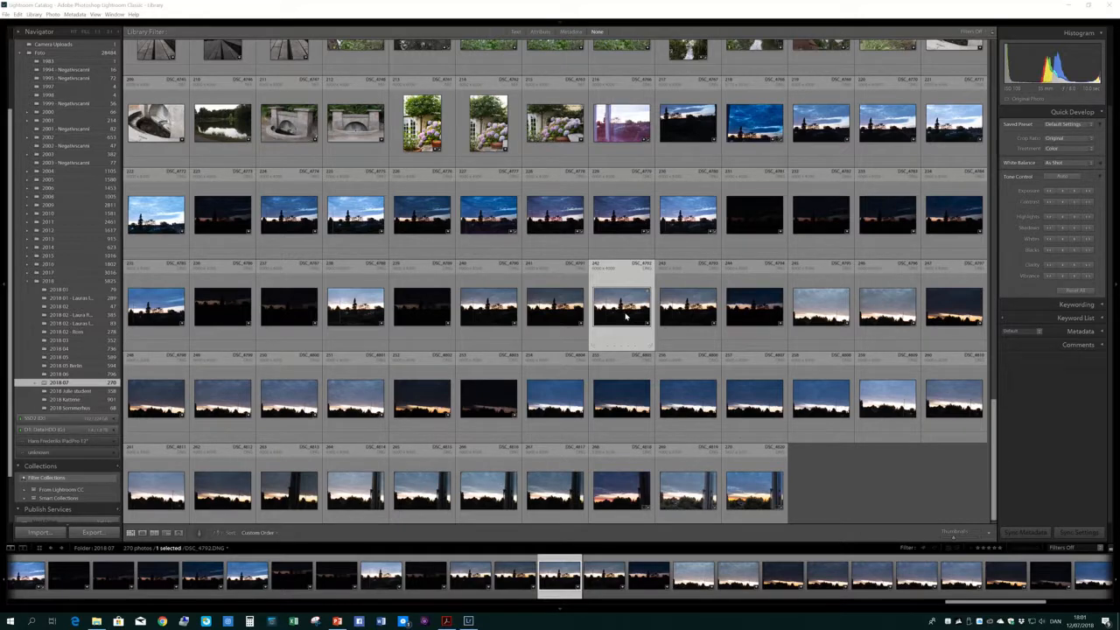
Step: Open the sunset photo DSC_4792.DNG from the Library grid into the Develop module
{"action": "double_click", "coordinate": [621, 306]}
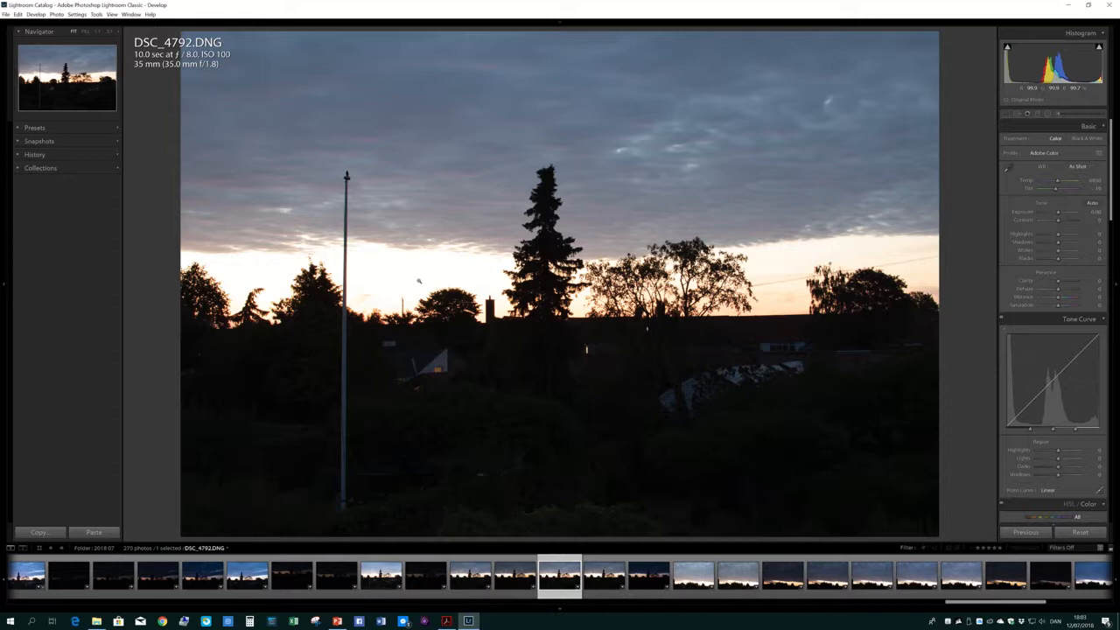
{"action": "mouse_move", "coordinate": [756, 255]}
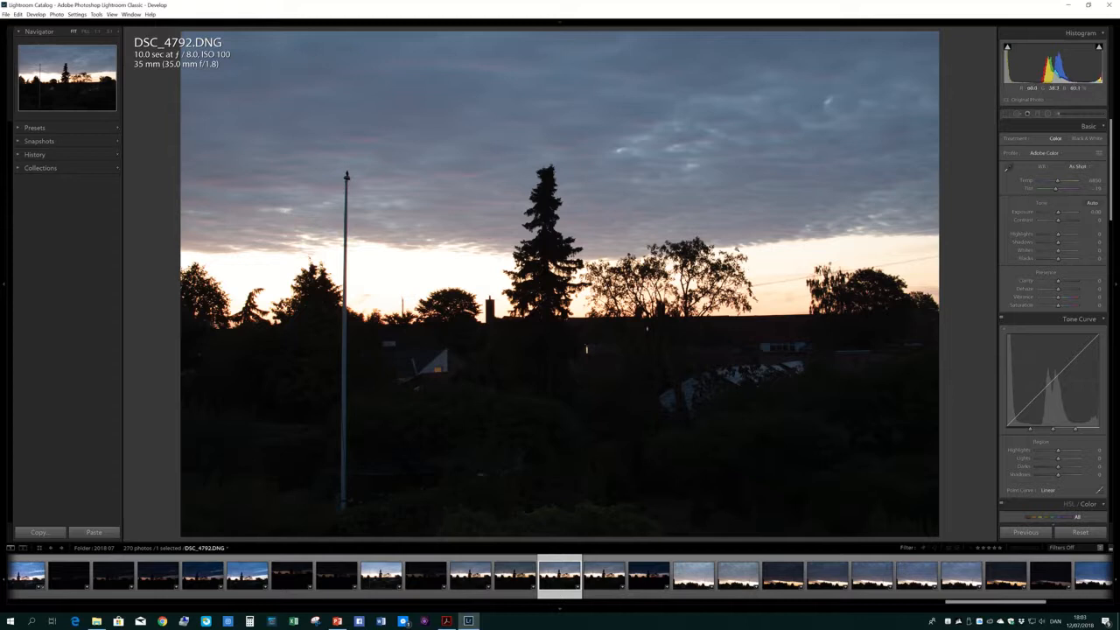
{"action": "mouse_move", "coordinate": [990, 117]}
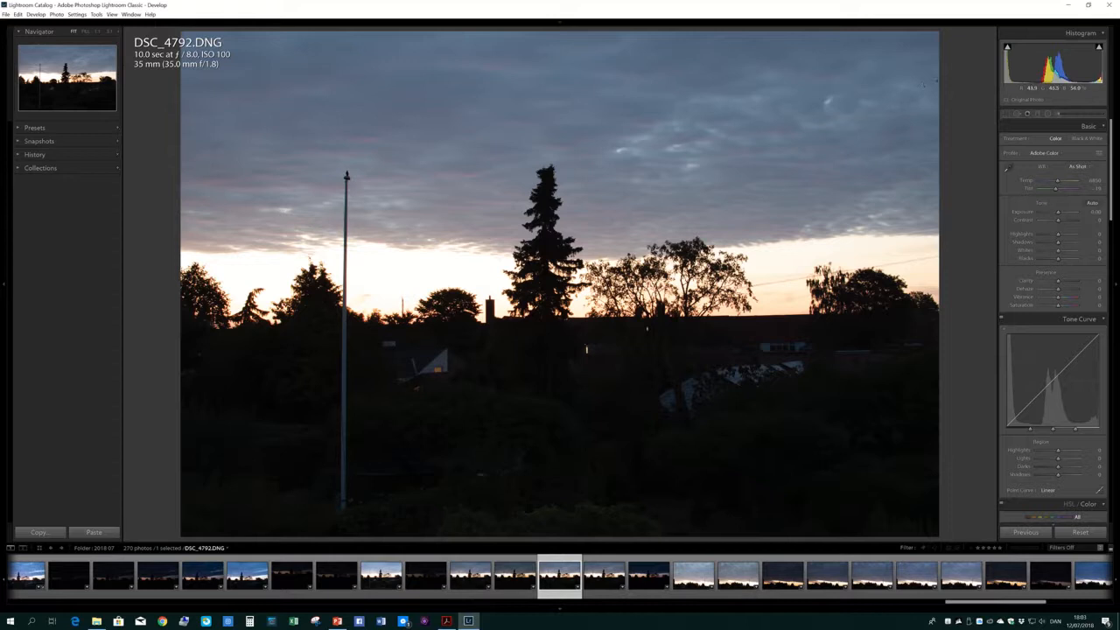
Step: Turn on both shadow and highlight clipping overlays from the histogram clipping triangles
{"action": "left_click", "coordinate": [1008, 49]}
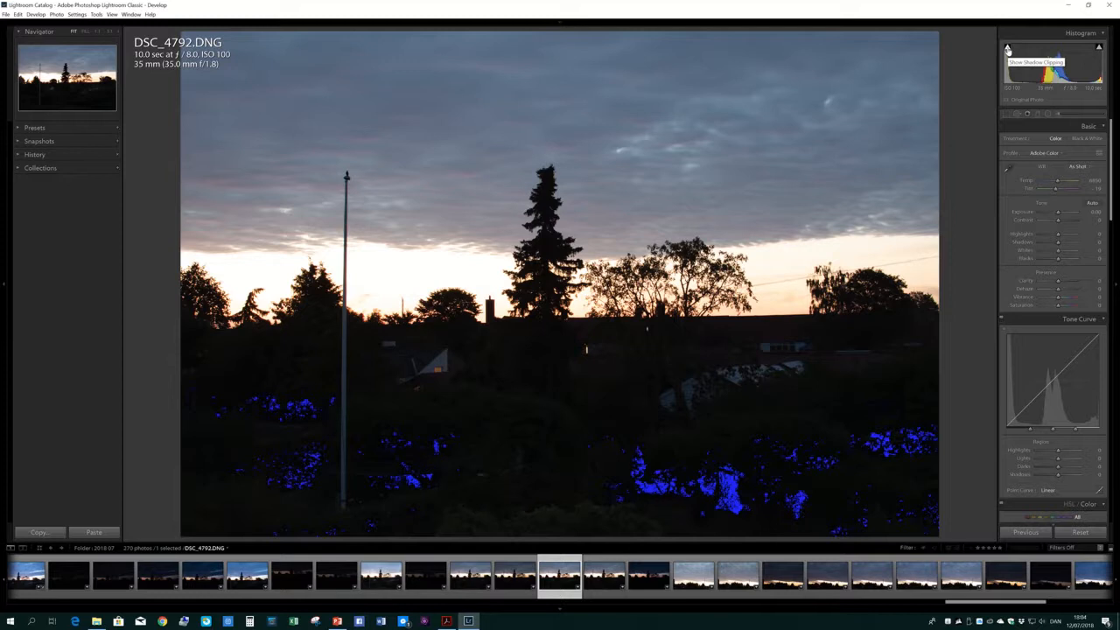
{"action": "left_click", "coordinate": [1007, 47]}
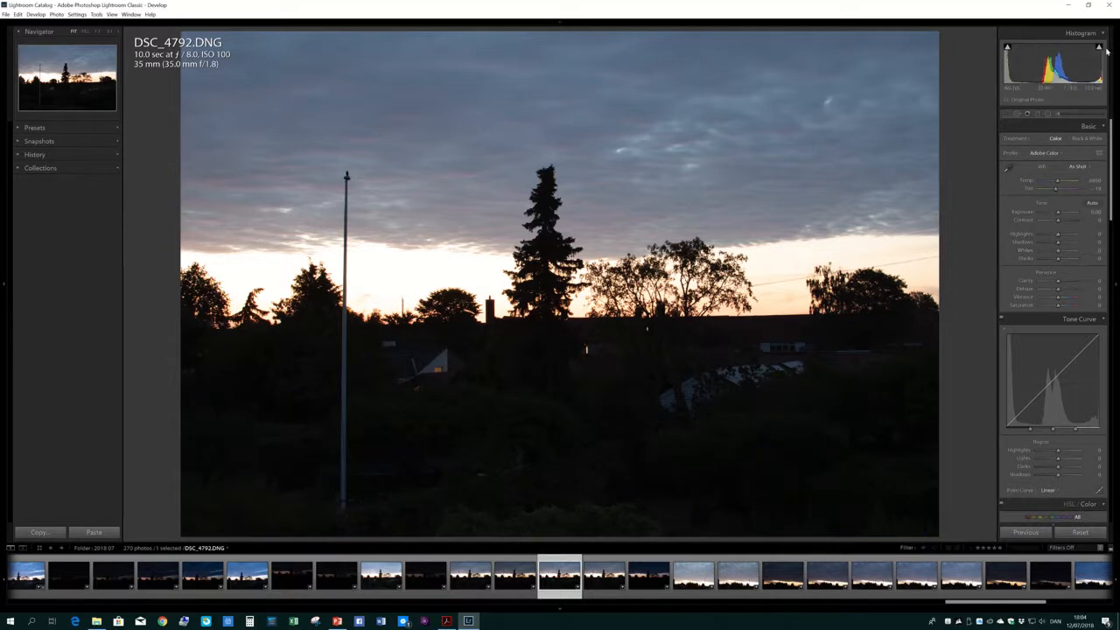
{"action": "left_click", "coordinate": [1099, 47]}
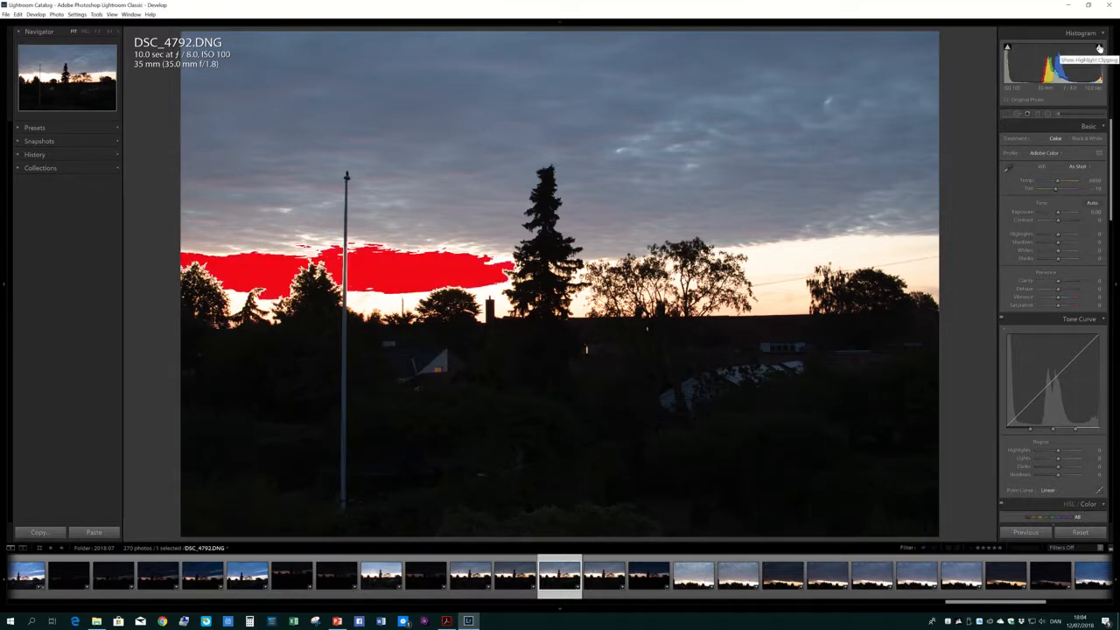
{"action": "mouse_move", "coordinate": [1101, 47]}
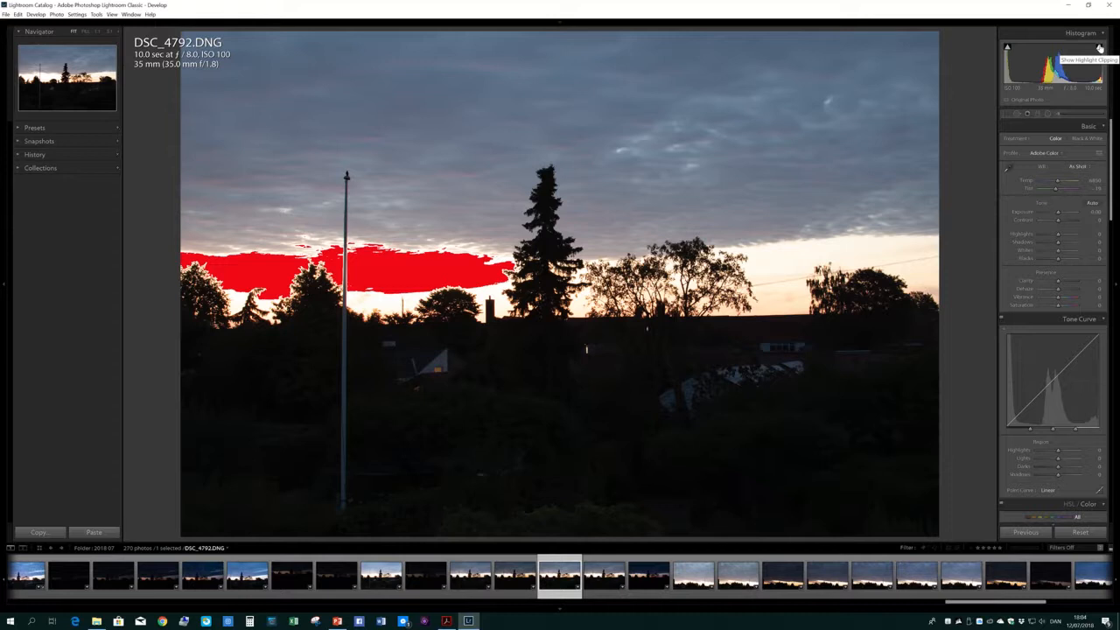
{"action": "left_click", "coordinate": [1099, 47]}
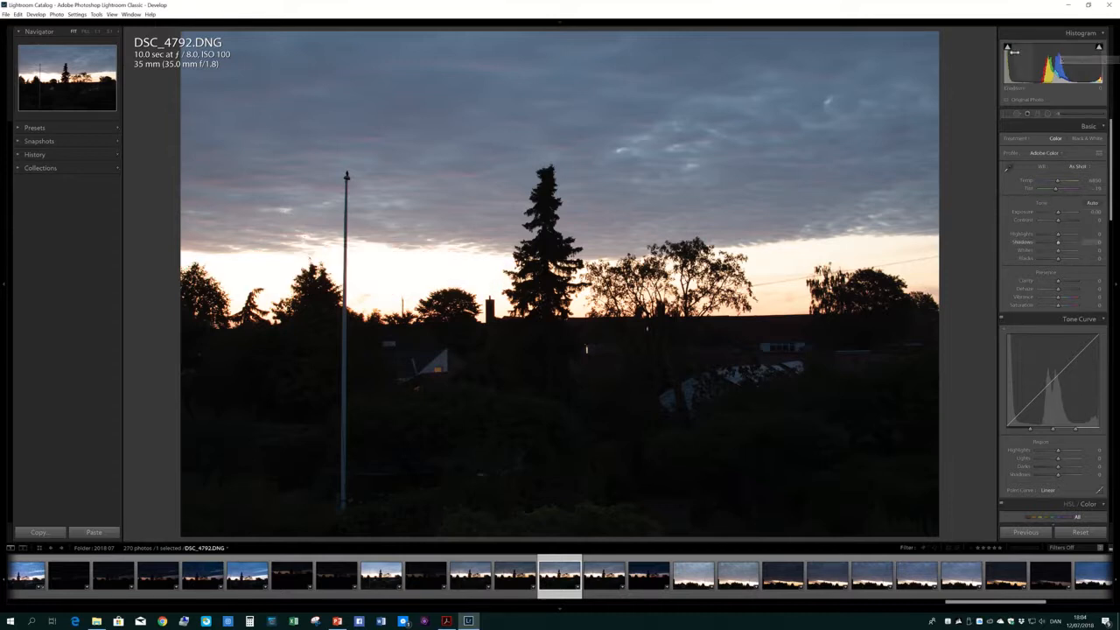
{"action": "left_click", "coordinate": [1098, 49]}
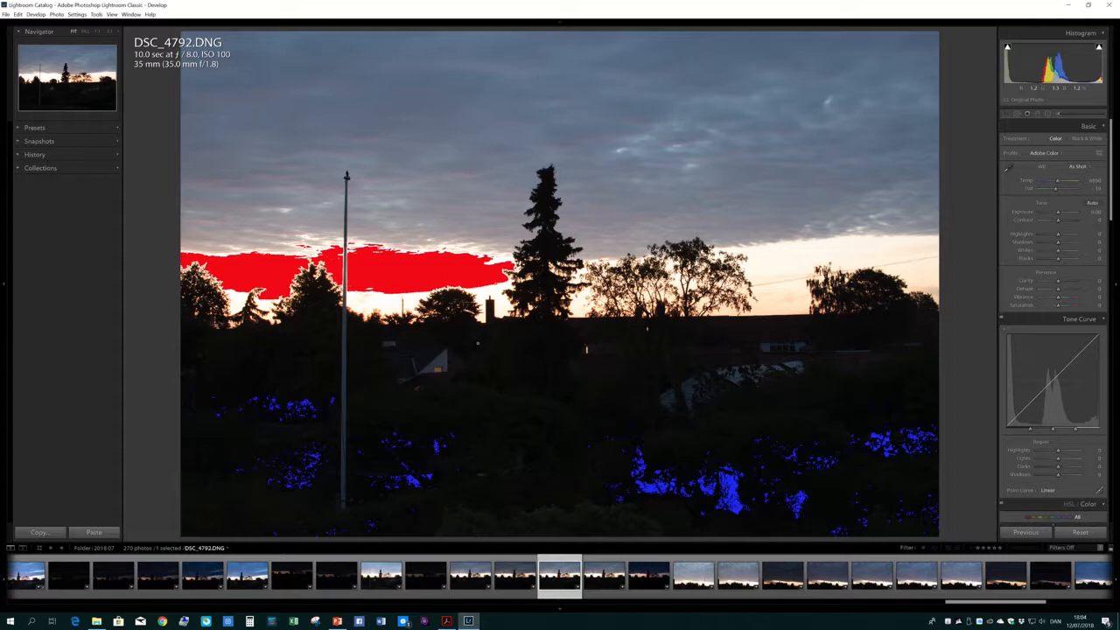
Step: Lower Highlights to recover the clipped sky and raise Shadows to brighten the foreground
{"action": "left_click_drag", "start_coordinate": [1067, 212], "coordinate": [1053, 211]}
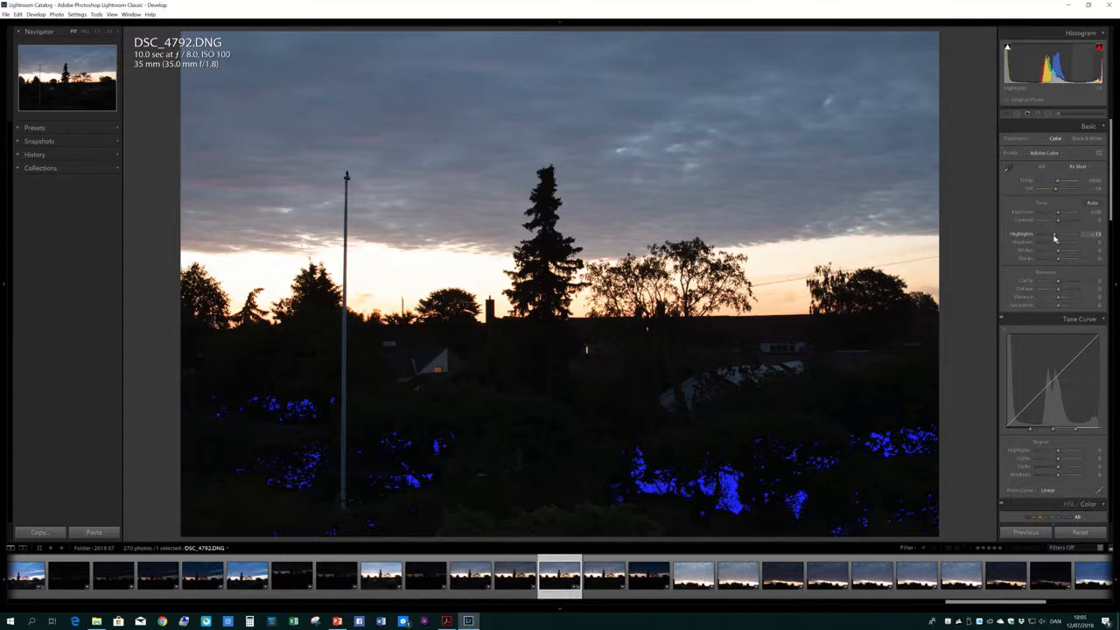
{"action": "left_click_drag", "start_coordinate": [1065, 237], "coordinate": [1053, 237]}
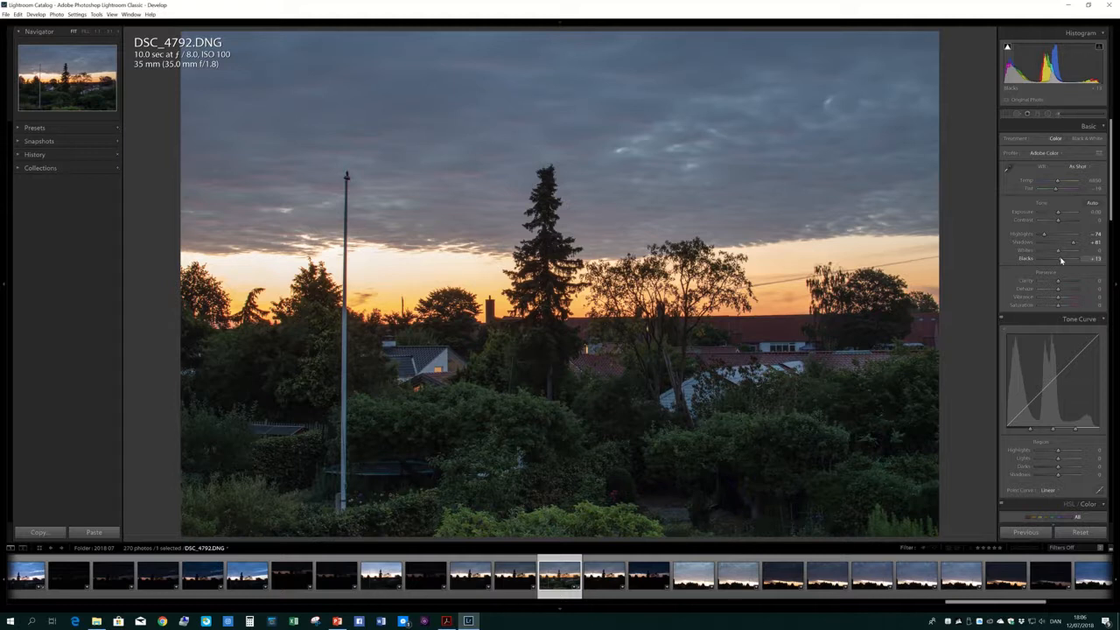
Step: Raise Blacks until the blue shadow clipping in the foreground trees and houses disappears
{"action": "left_click_drag", "start_coordinate": [1059, 259], "coordinate": [1071, 259]}
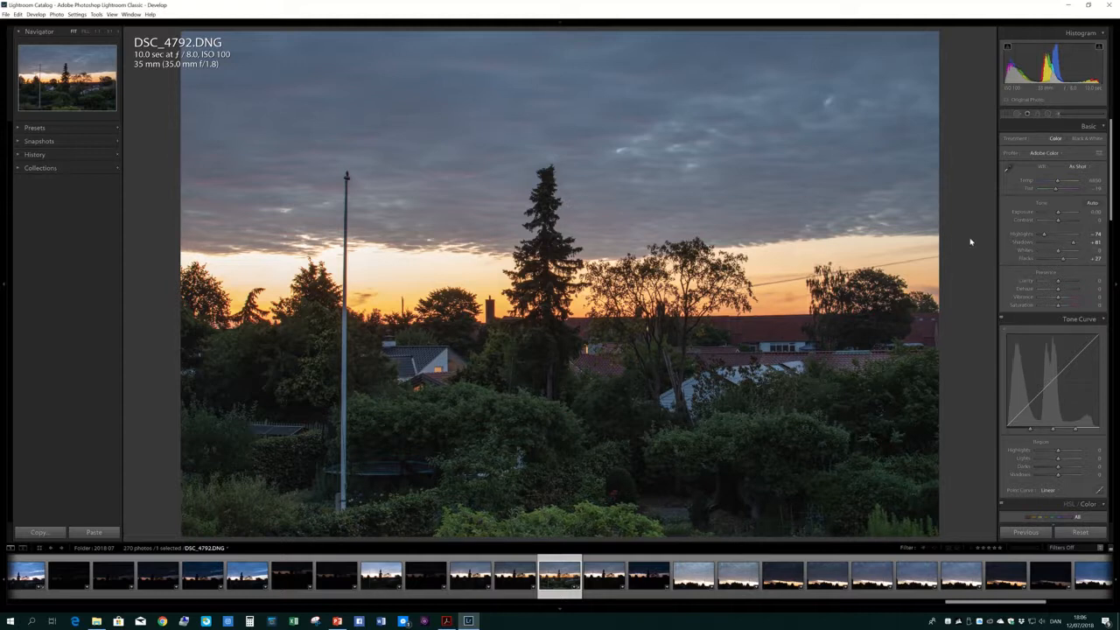
{"action": "mouse_move", "coordinate": [1014, 219]}
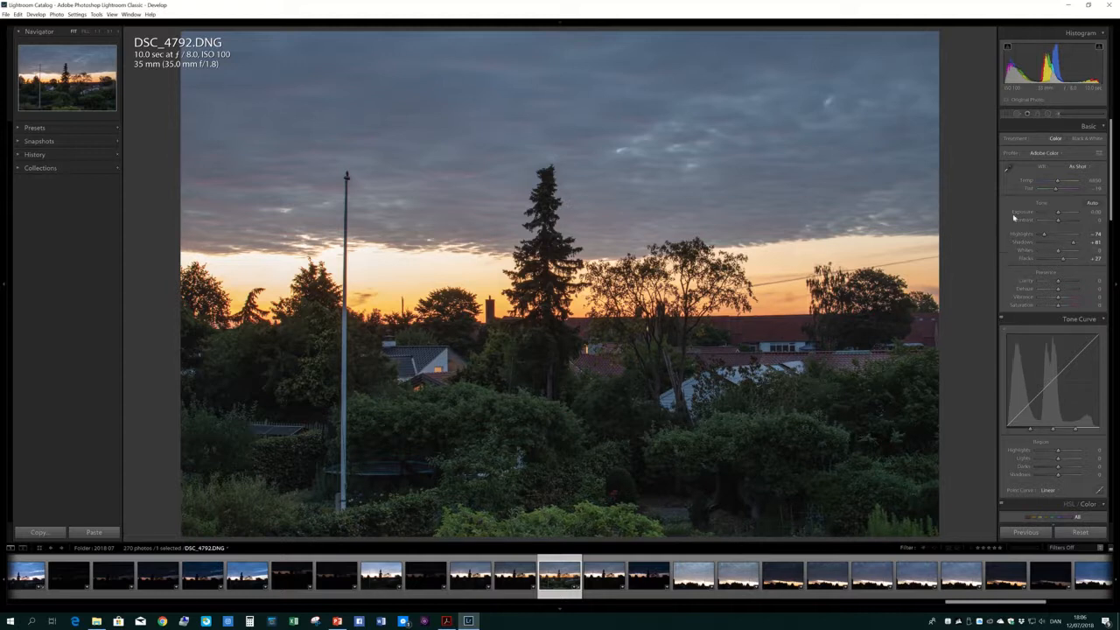